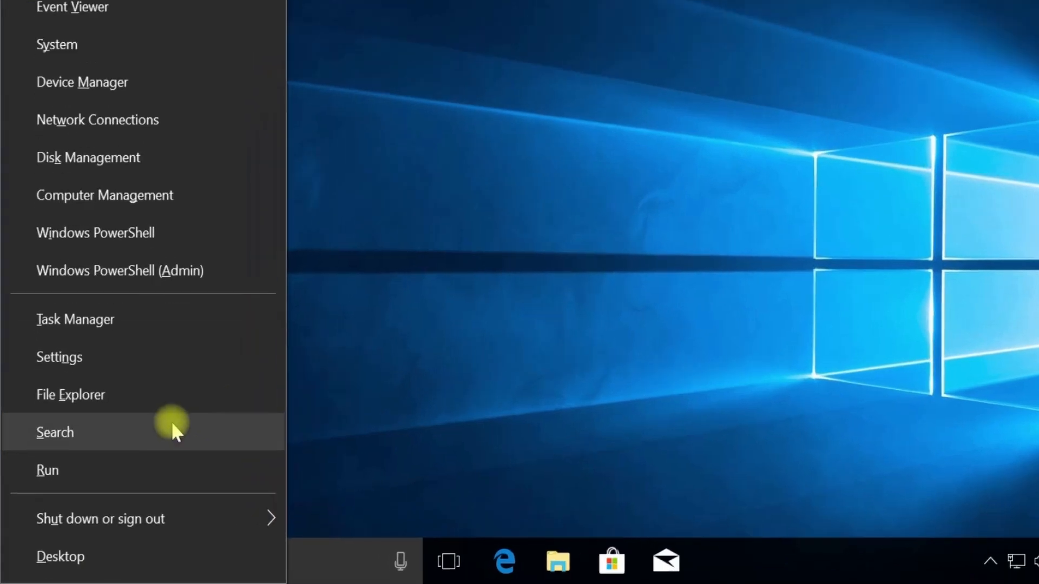
Open Task Manager from the Win+X power user menu
click(56, 432)
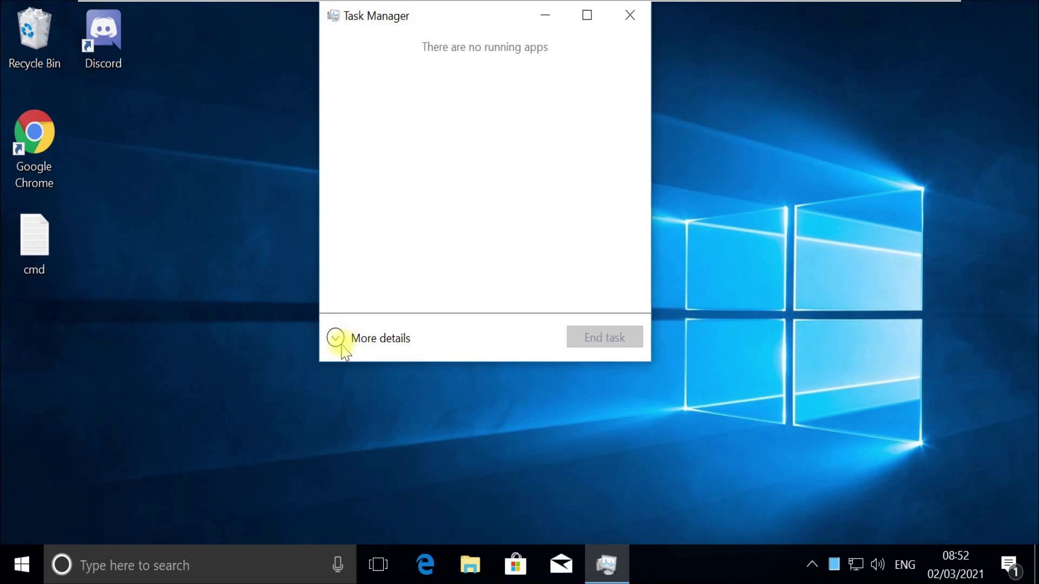
Expand Task Manager to More details and start File > Run new task
click(335, 339)
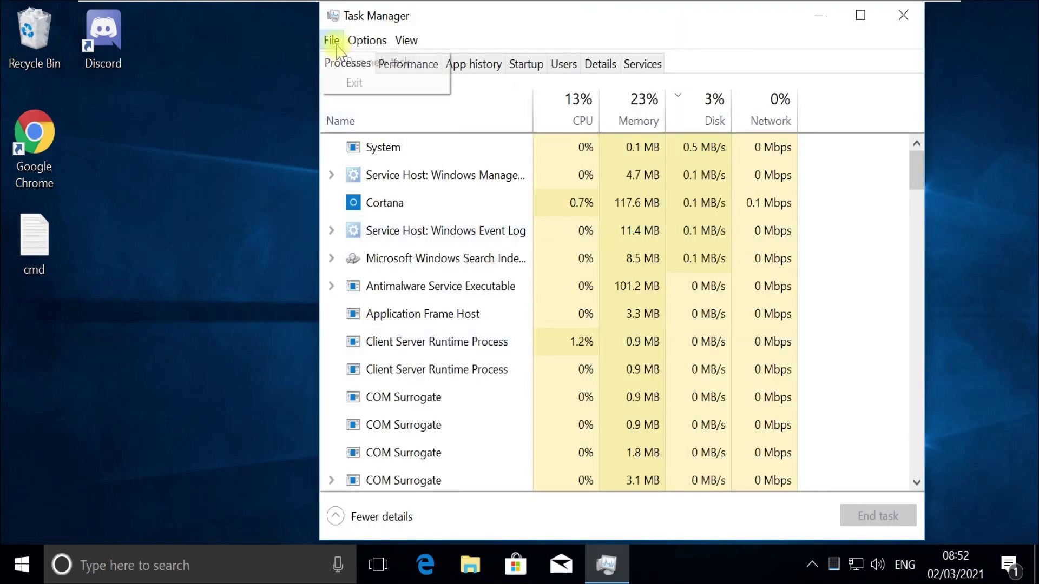
click(372, 64)
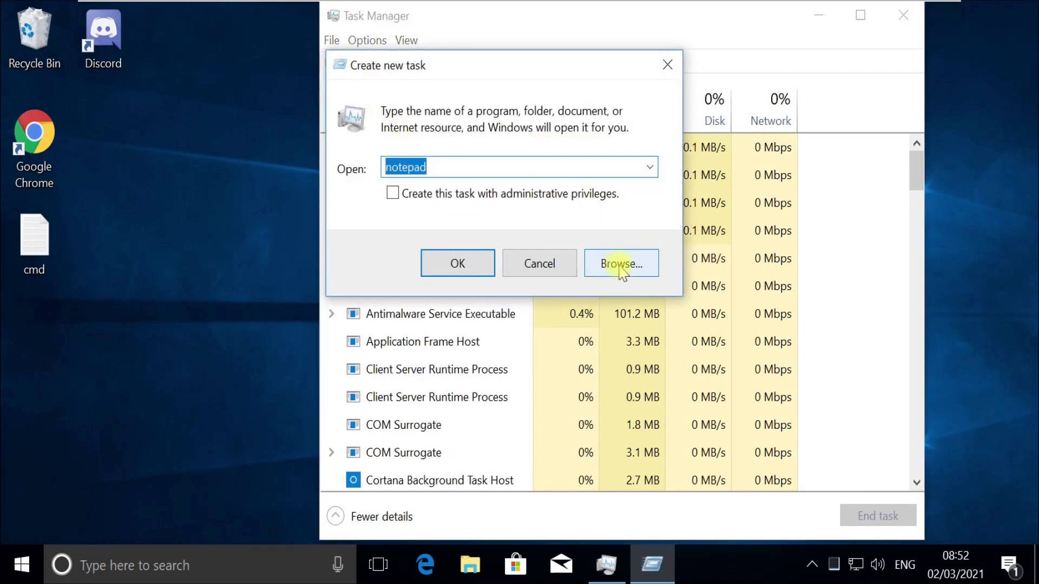
Browse to C:\Windows\System32\cmd.exe as the program for the new task
click(620, 263)
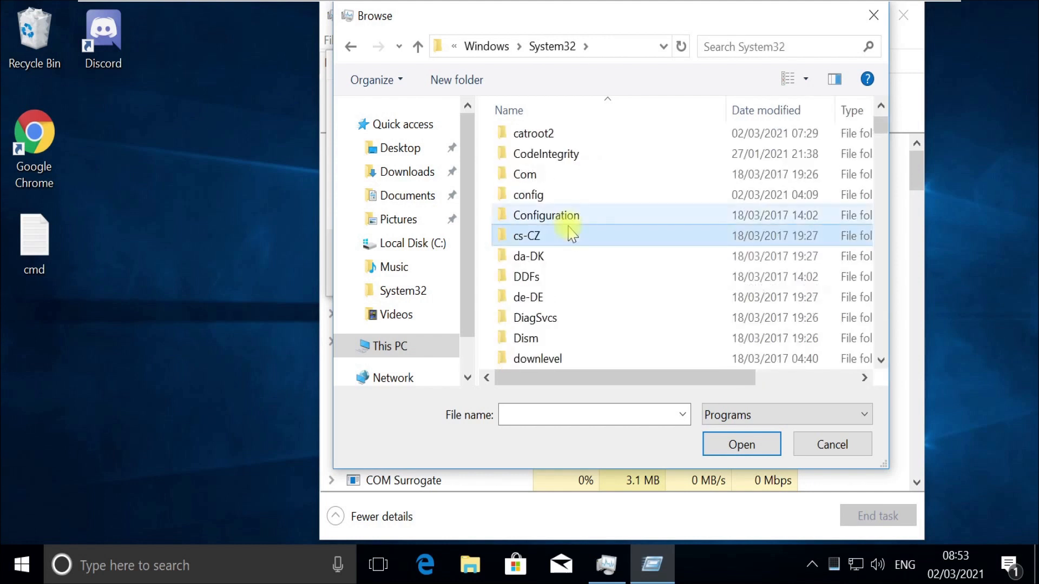
text(cmd)
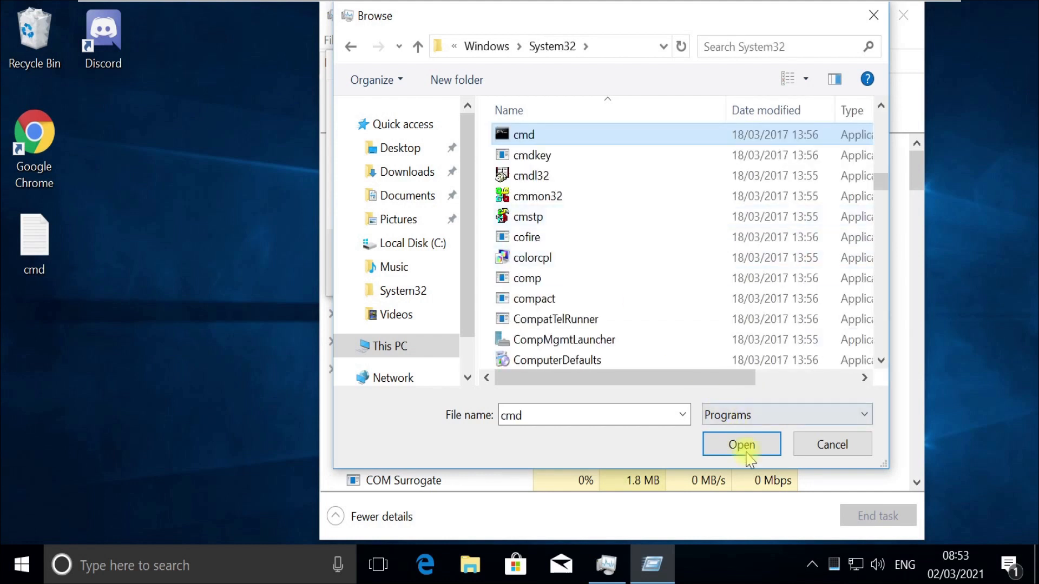
click(741, 445)
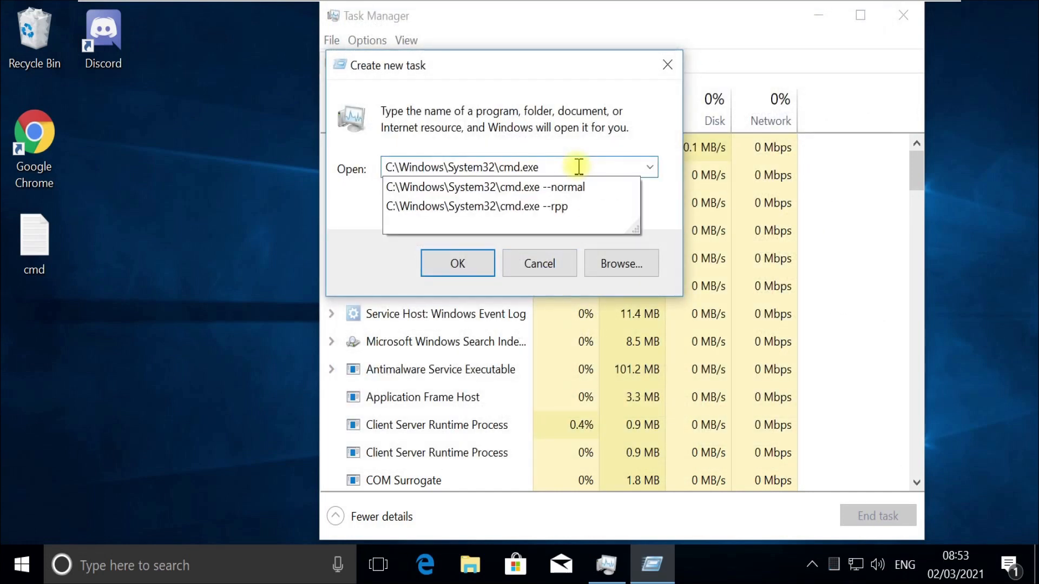
Append --update to the cmd.exe command and run it with administrative privileges
text(--upd)
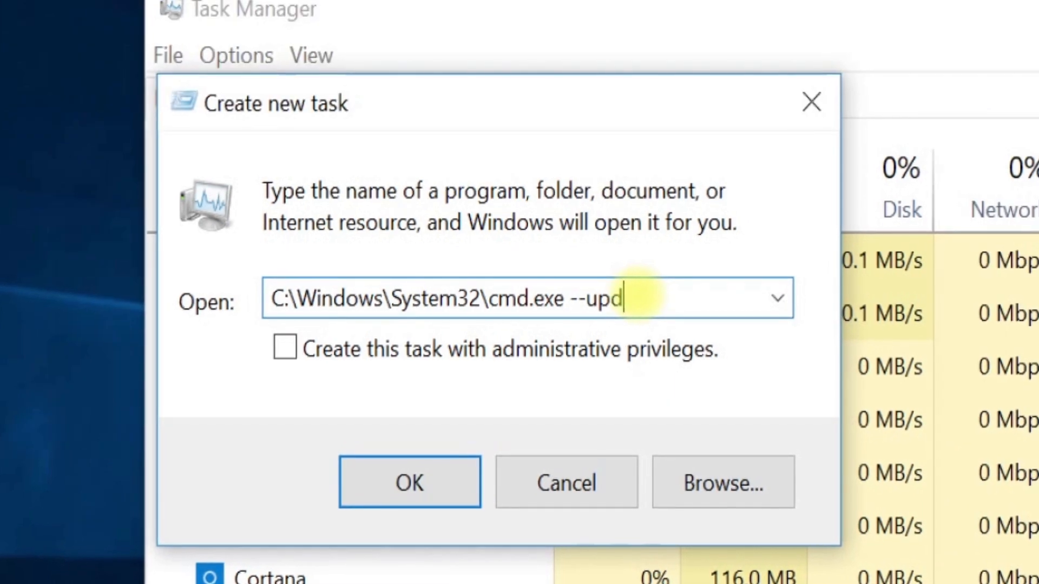
text(ate)
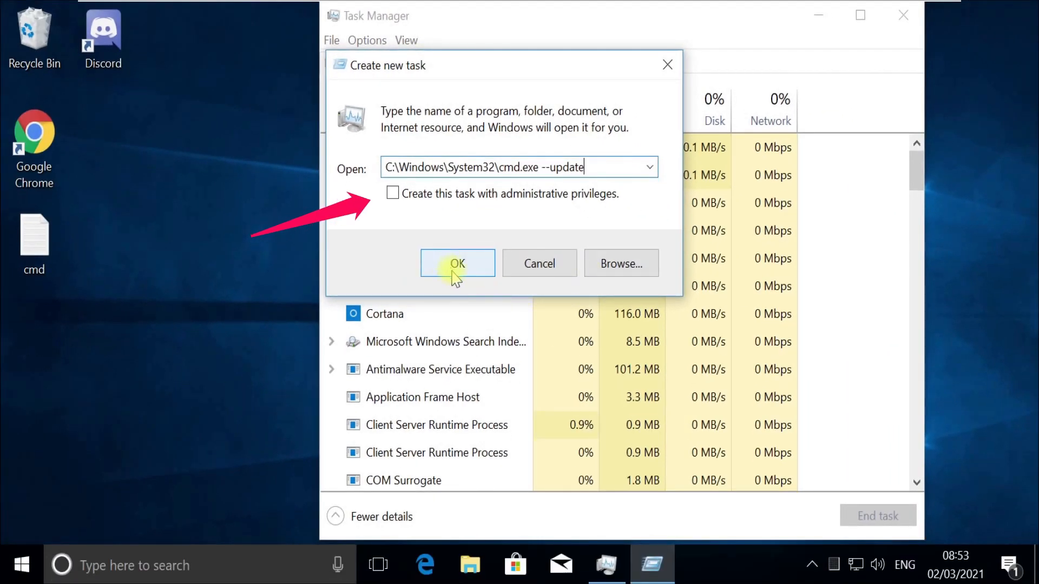
mouse_move(449, 205)
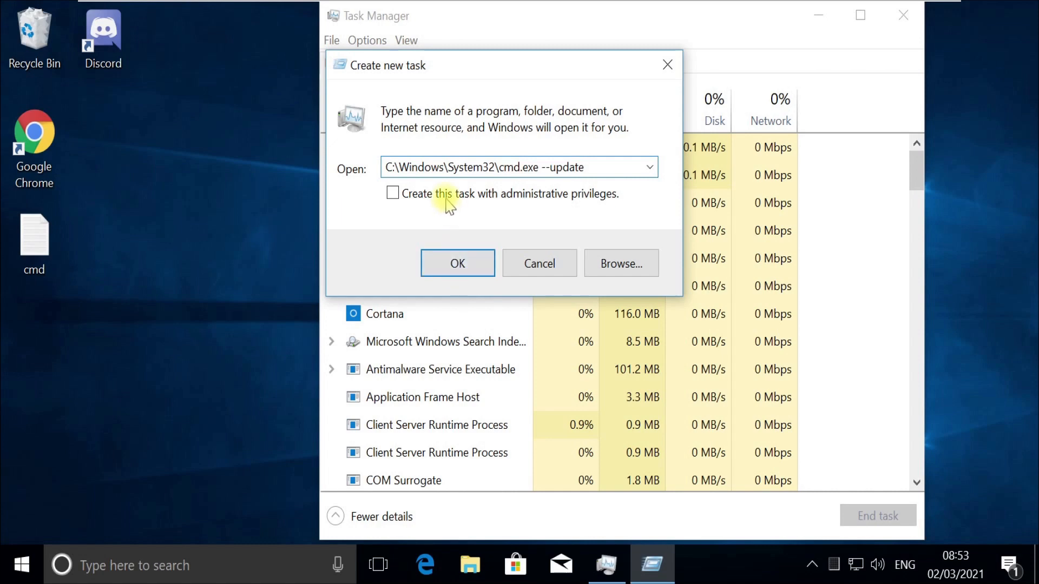
click(456, 263)
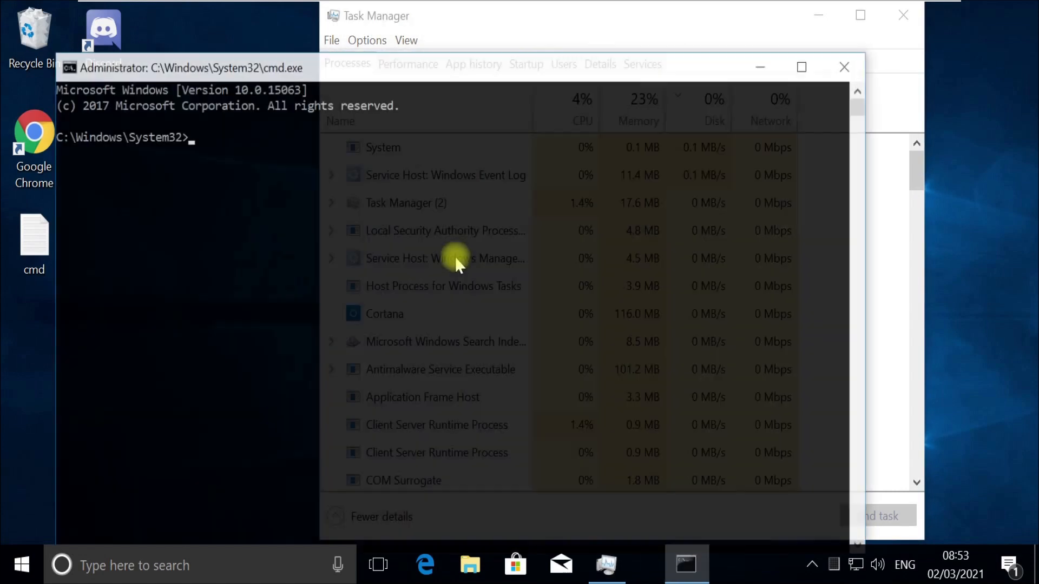
Run gpupdate /force until both policy updates succeed, clear with cls, and close the prompt
text(gpupdate)
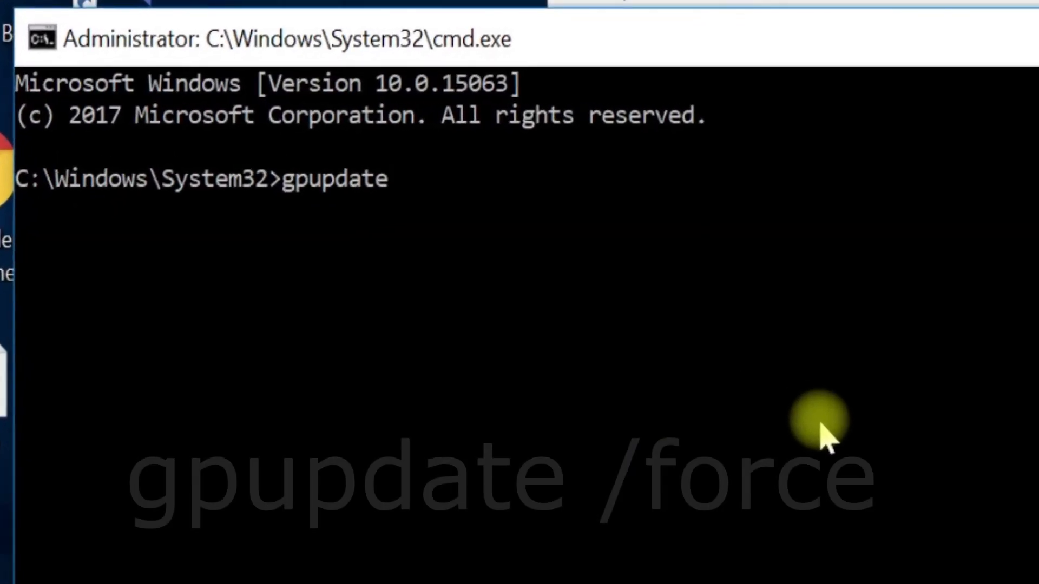
text(/fo)
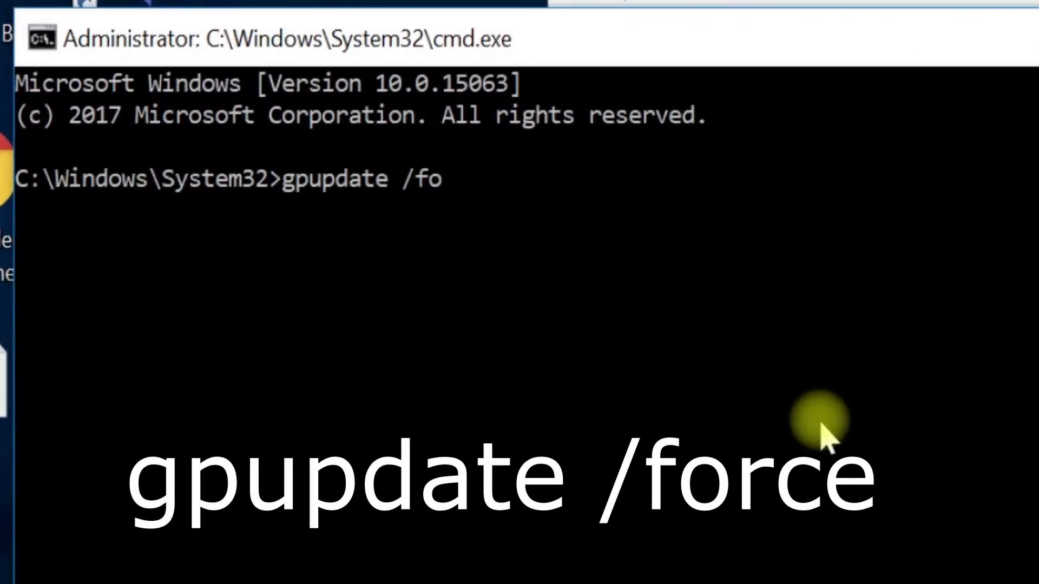
text(rce)
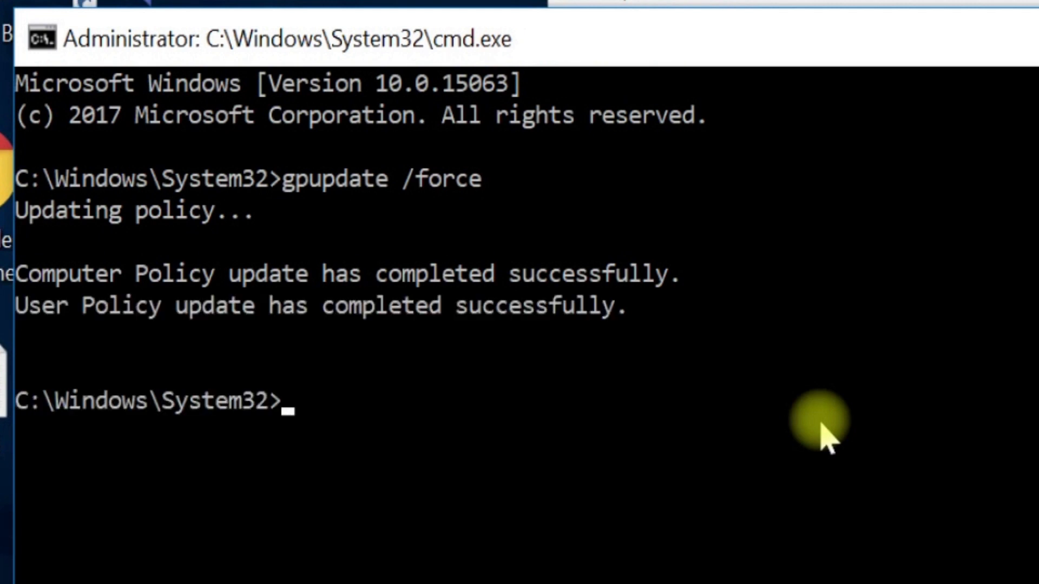
text(cls)
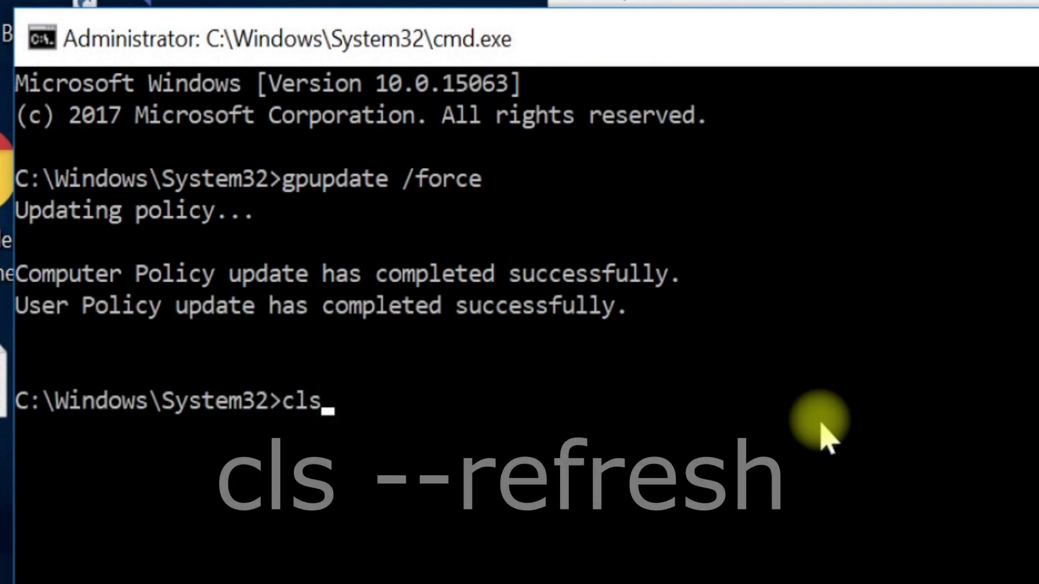
text(--refresh)
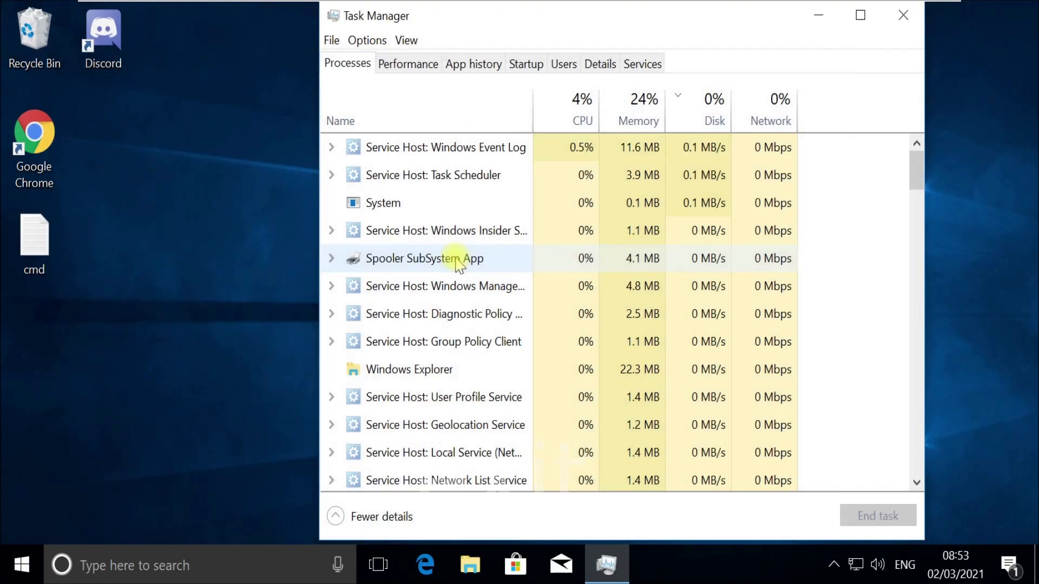
click(902, 14)
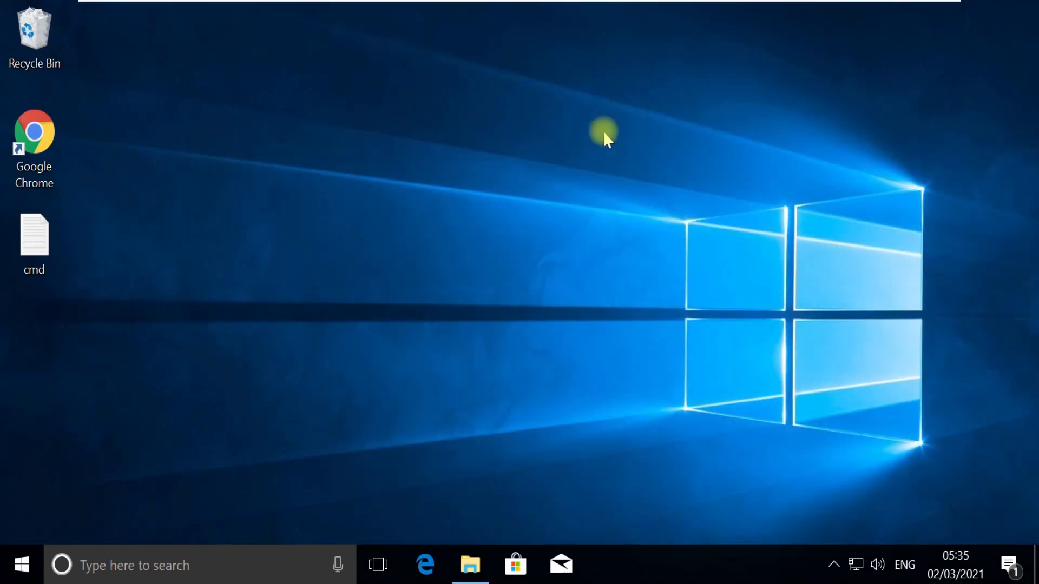
mouse_move(317, 387)
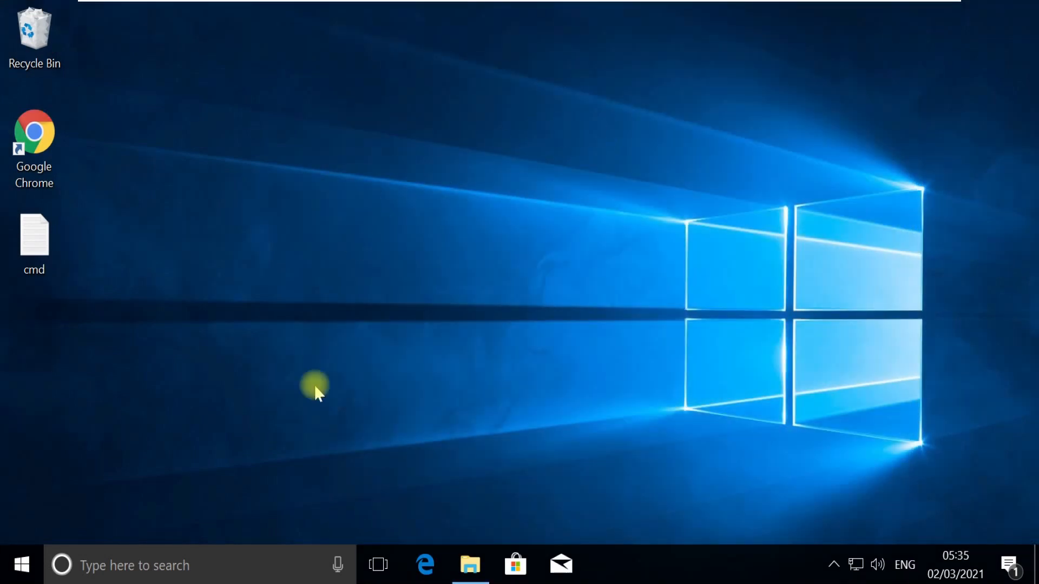
Open the AppData Local folder through Run with %localappdata%
text(R)
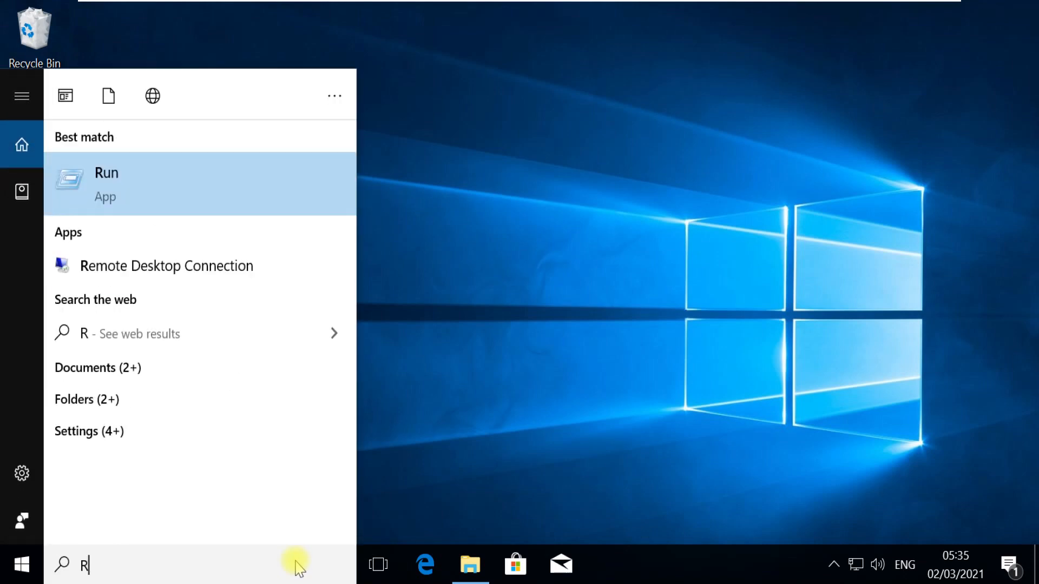
click(106, 184)
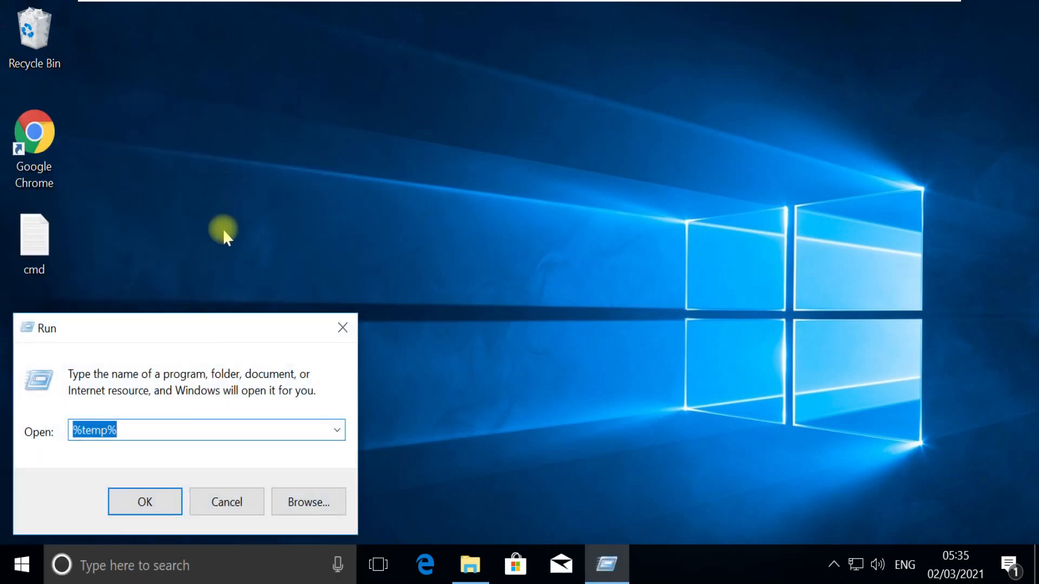
mouse_move(292, 429)
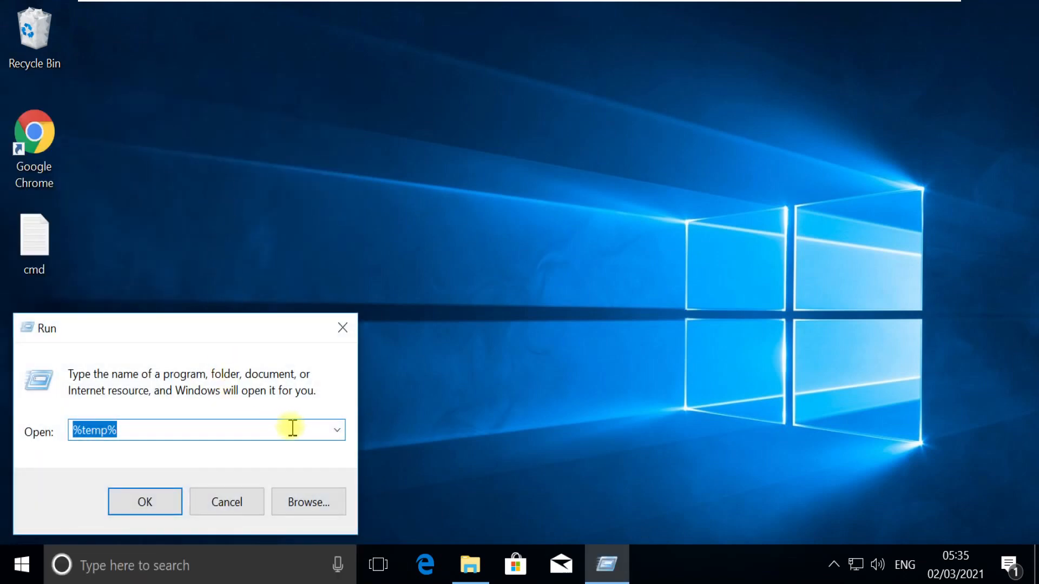
text(%localappdata)
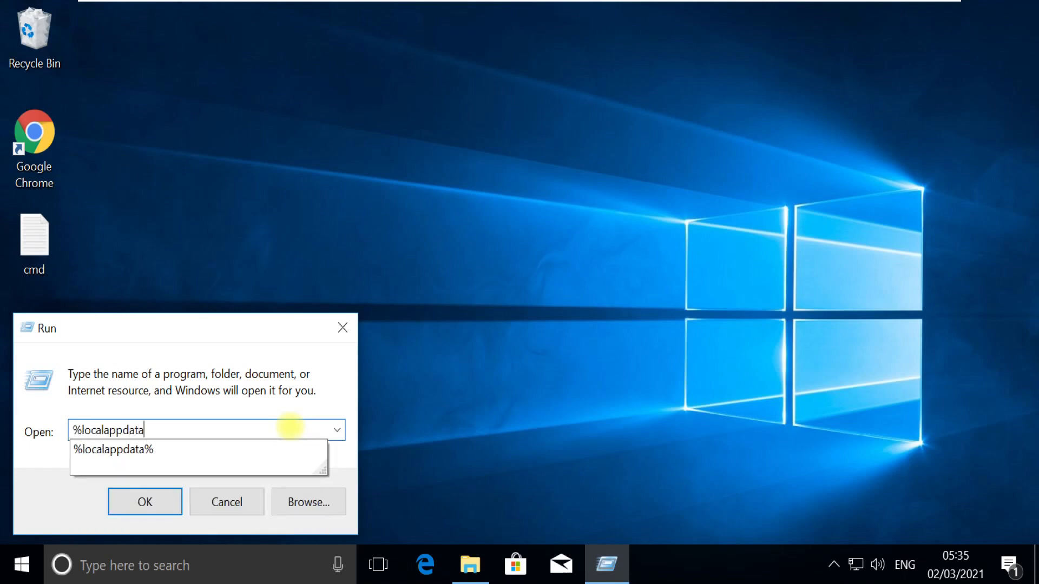
click(144, 501)
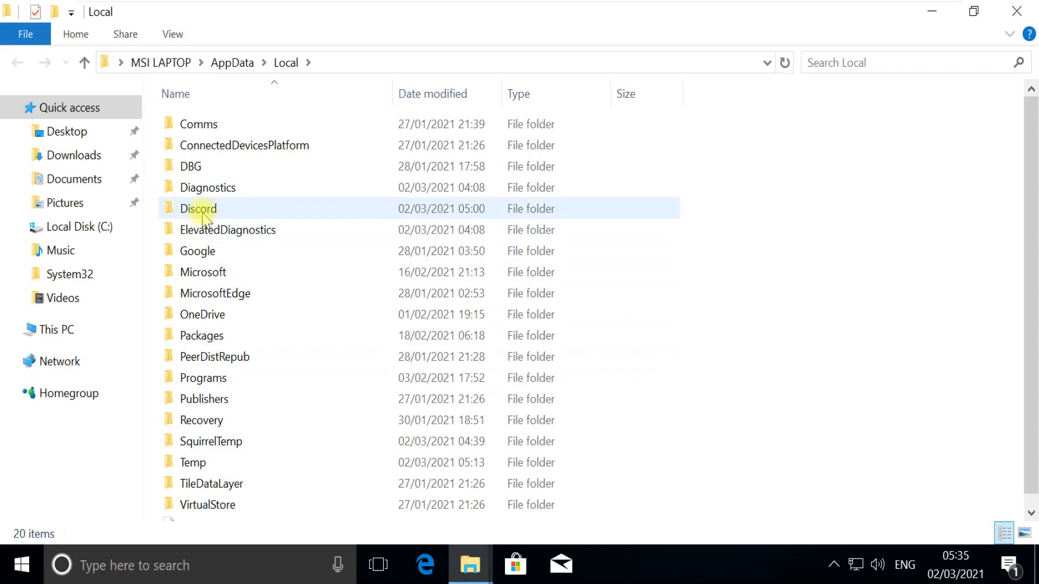
Delete the Discord folder from AppData Local via its context menu
right_click(197, 209)
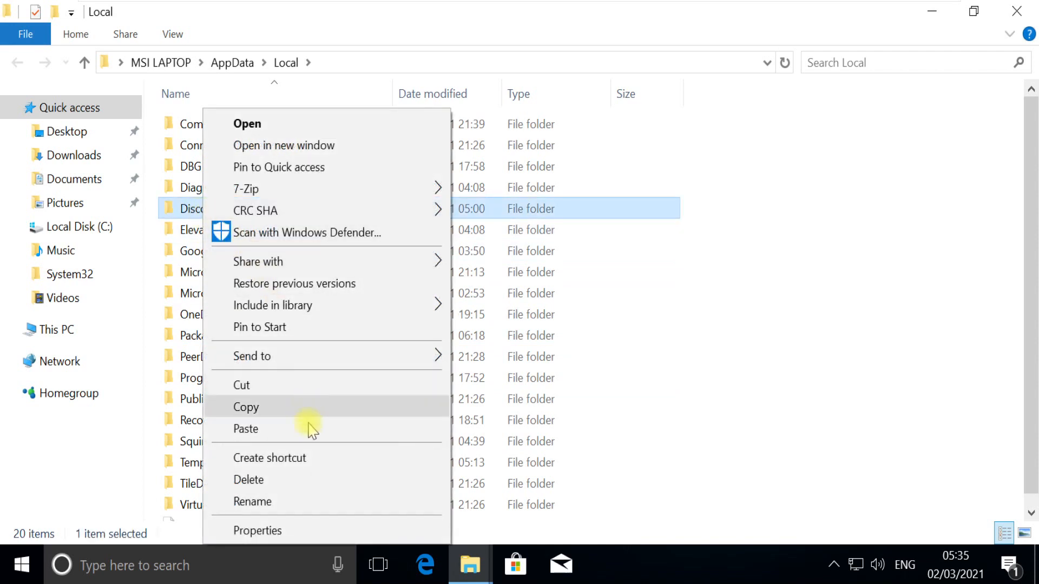
click(705, 288)
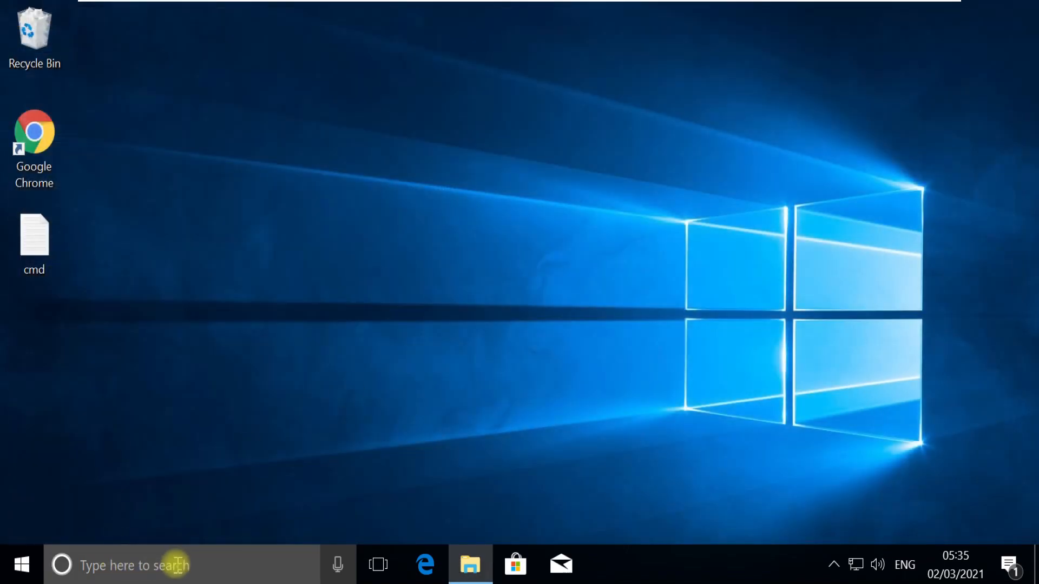
Open the AppData Roaming folder through Run with %appdata%
text(Run)
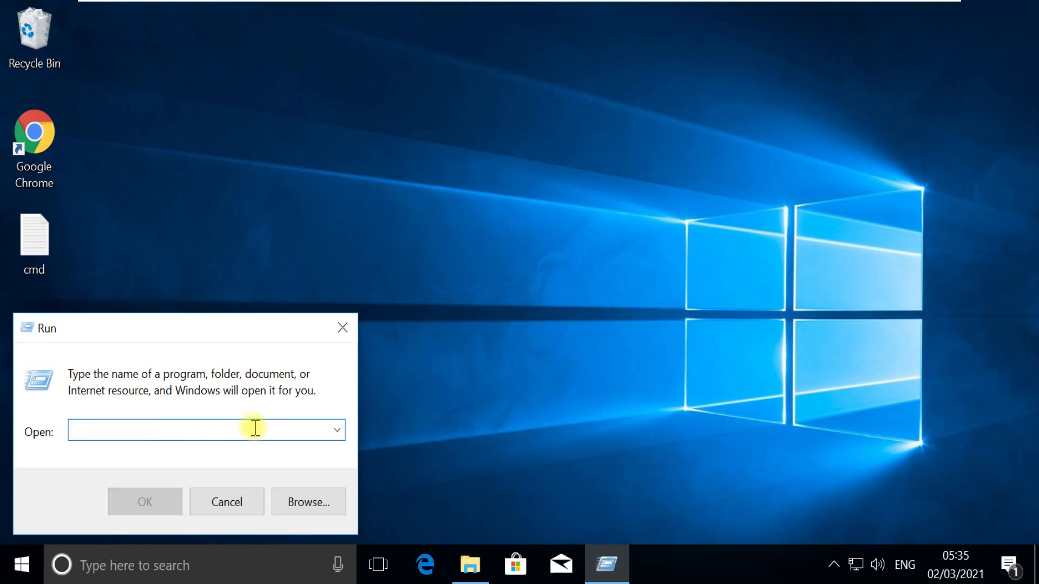
text(%appdata%)
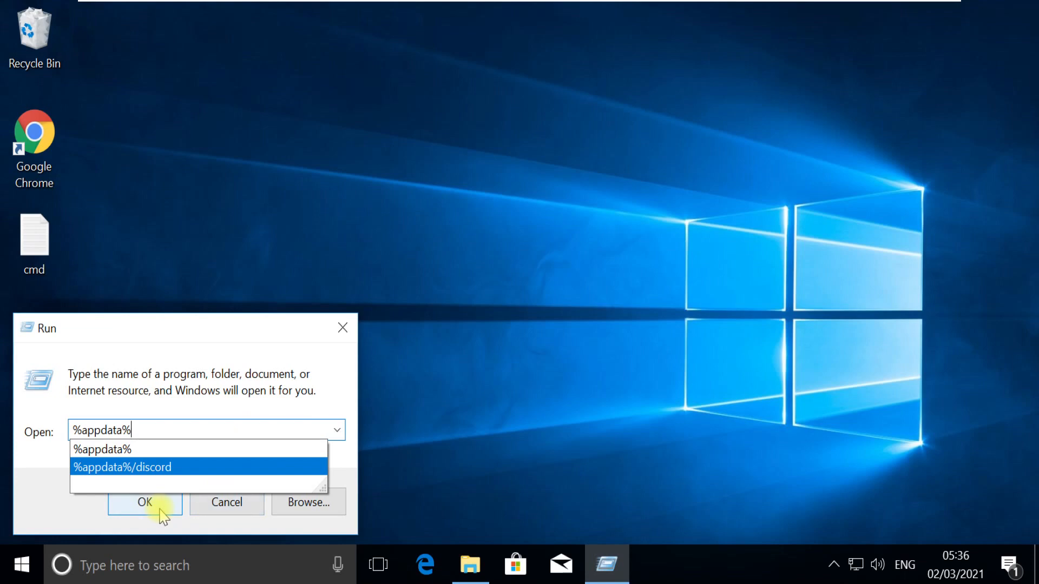
click(145, 502)
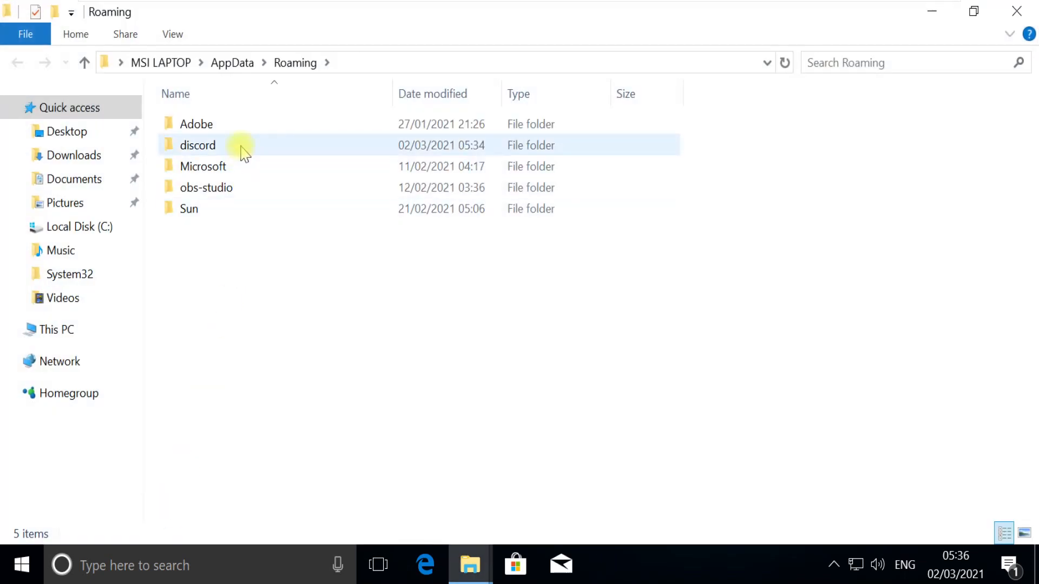
Delete the discord folder from AppData Roaming via its context menu
right_click(197, 145)
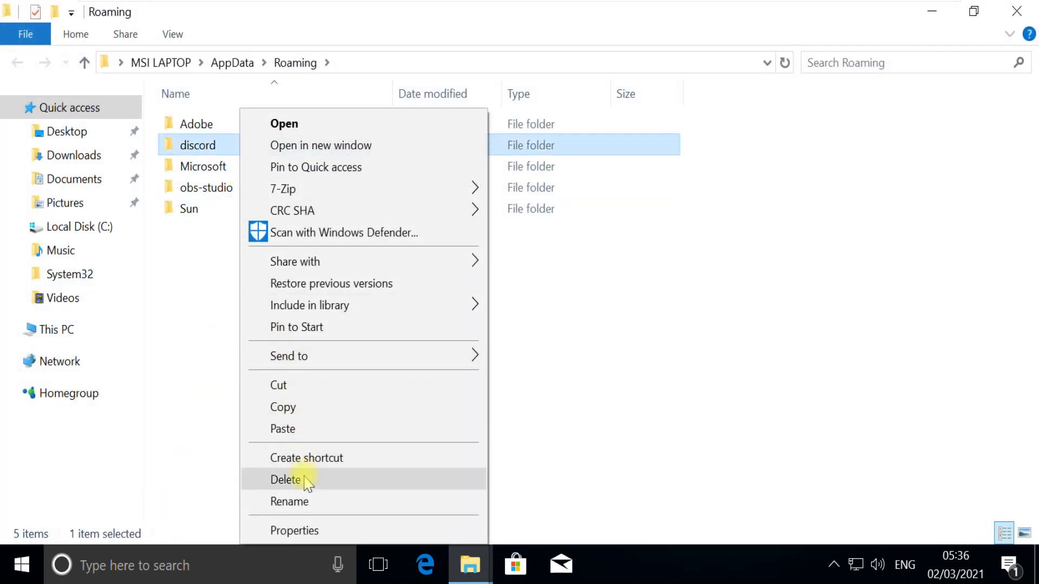
click(285, 480)
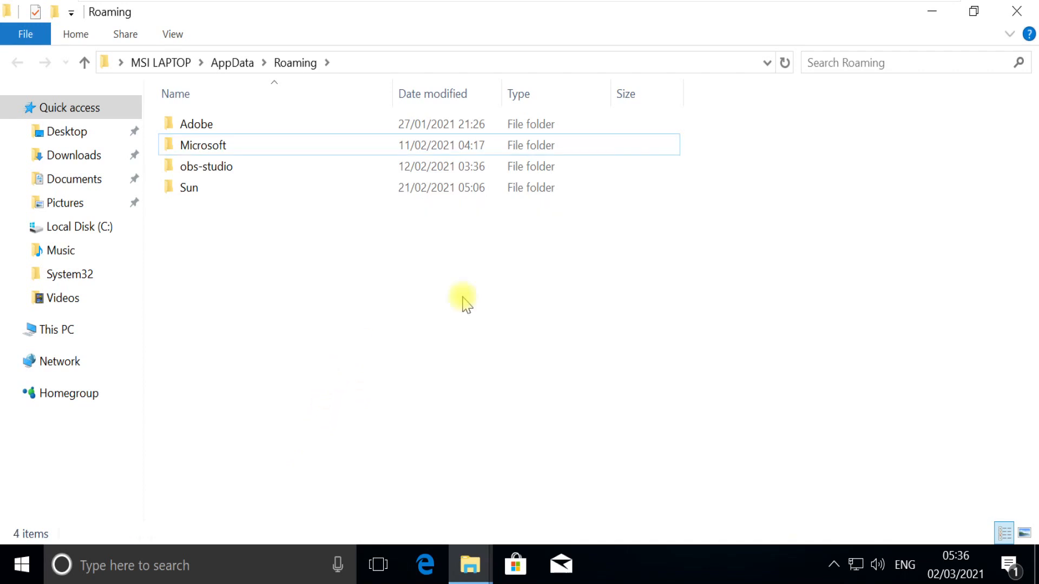